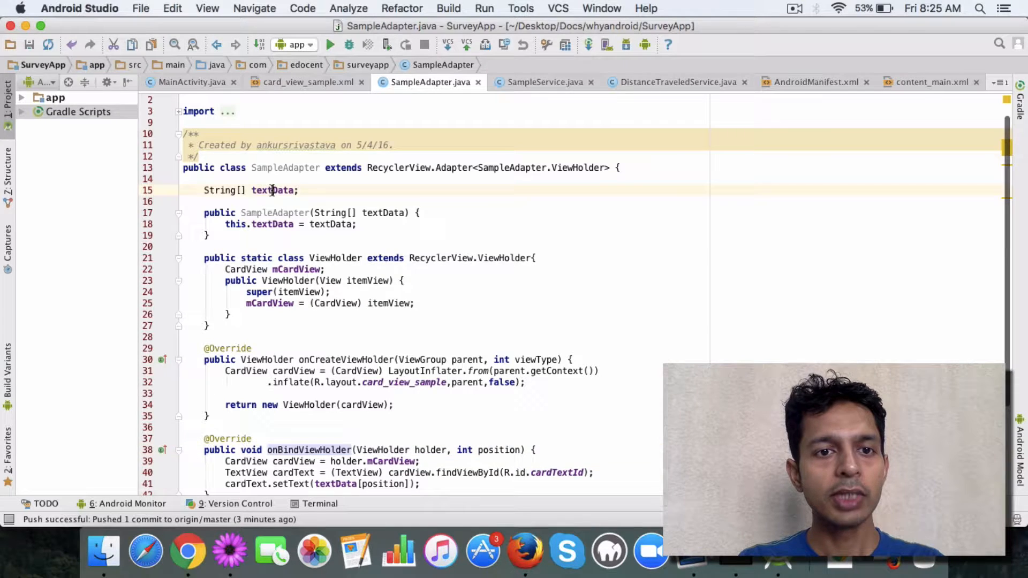
pyautogui.doubleClick(273, 190)
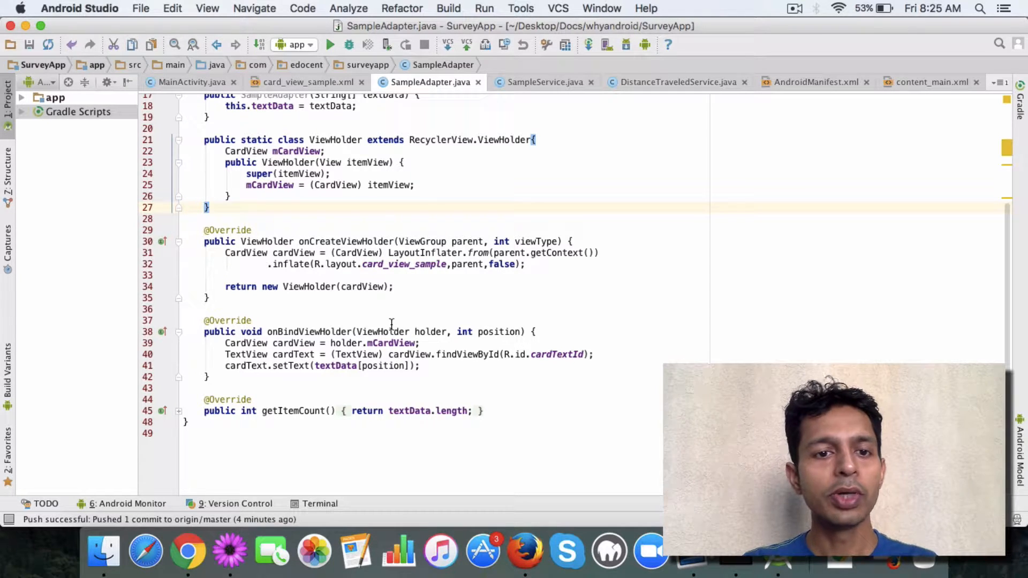
pyautogui.doubleClick(308, 332)
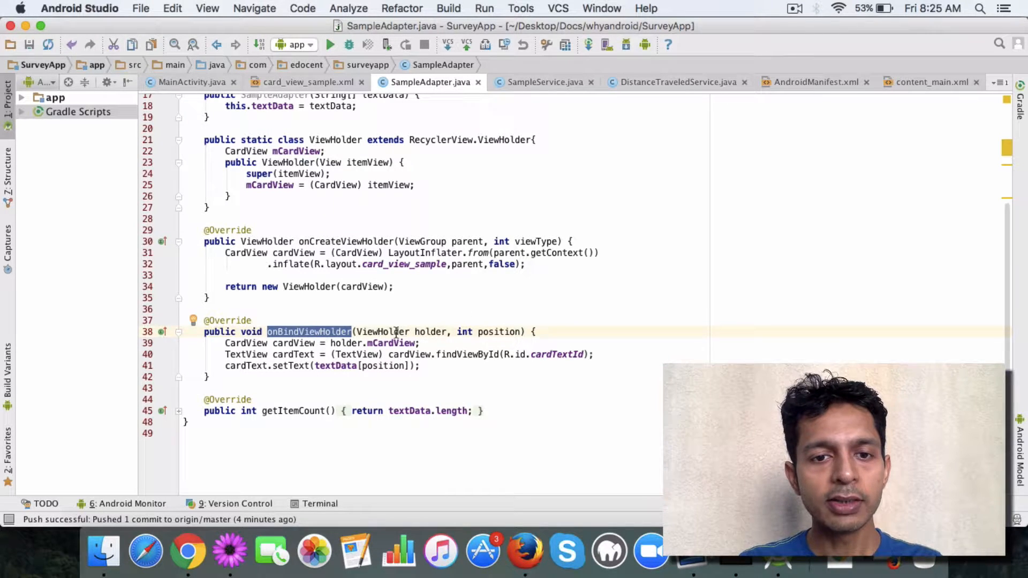
pyautogui.click(430, 331)
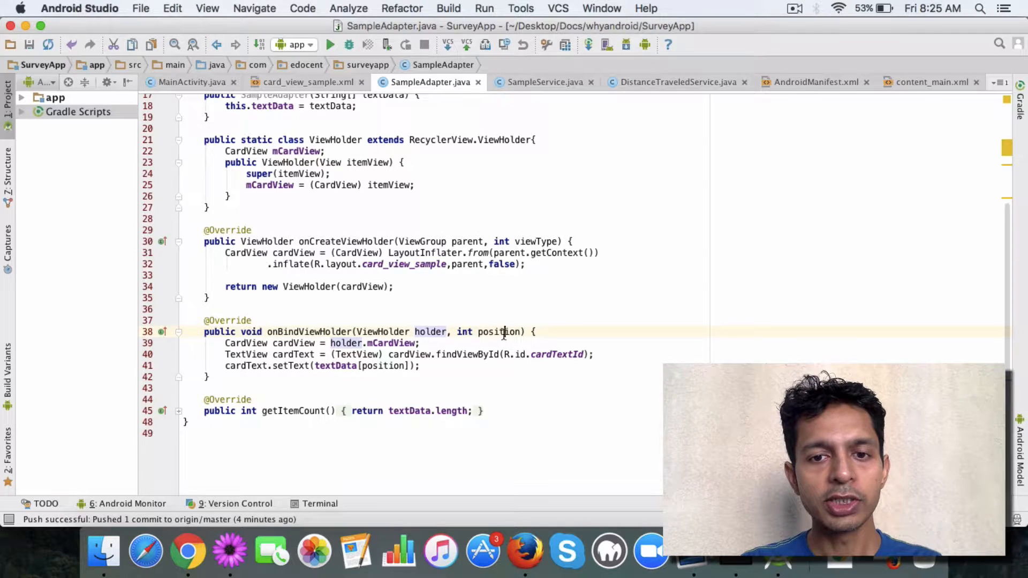
pyautogui.doubleClick(430, 331)
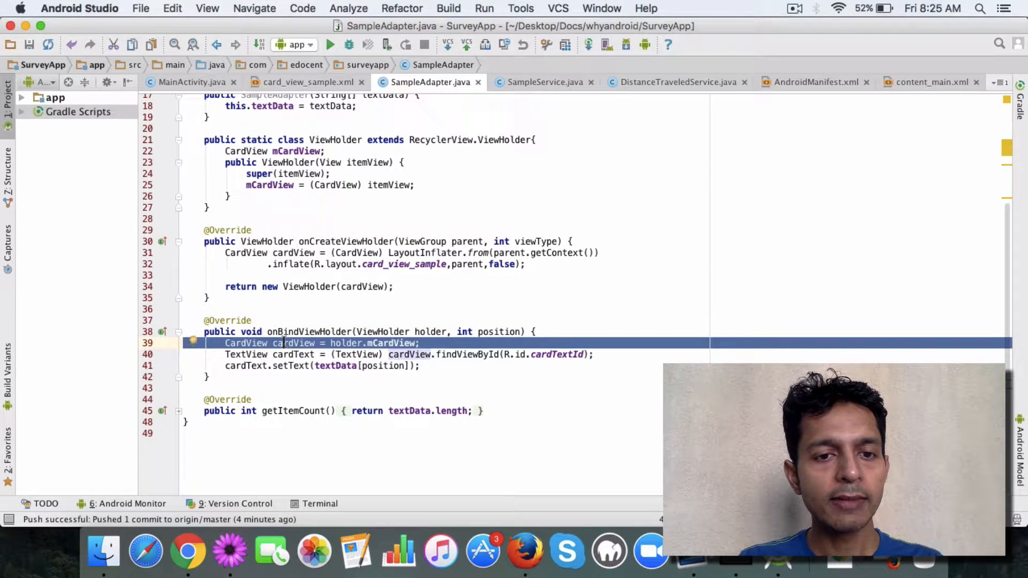
pyautogui.doubleClick(293, 343)
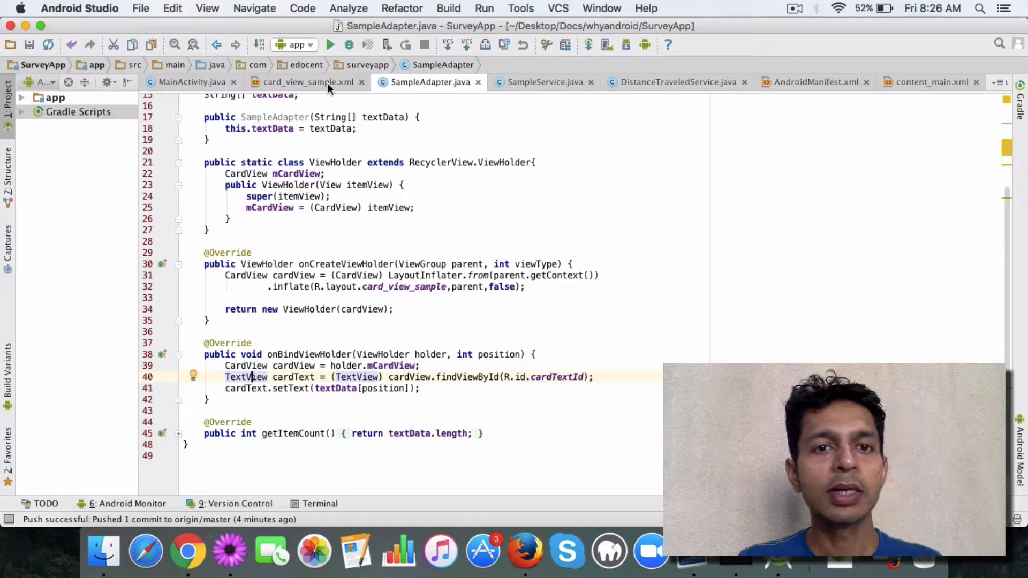
pyautogui.click(298, 82)
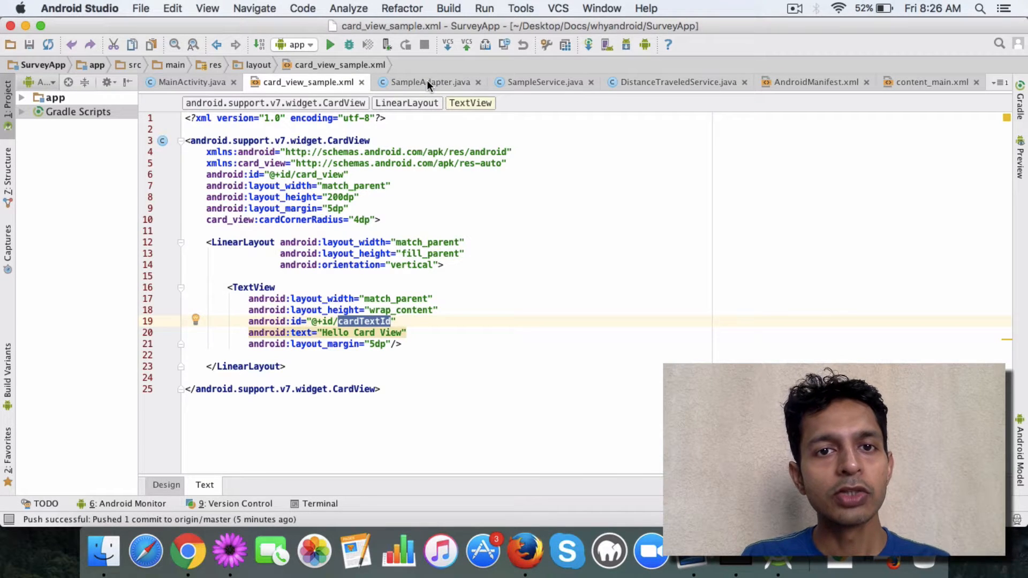
pyautogui.click(430, 82)
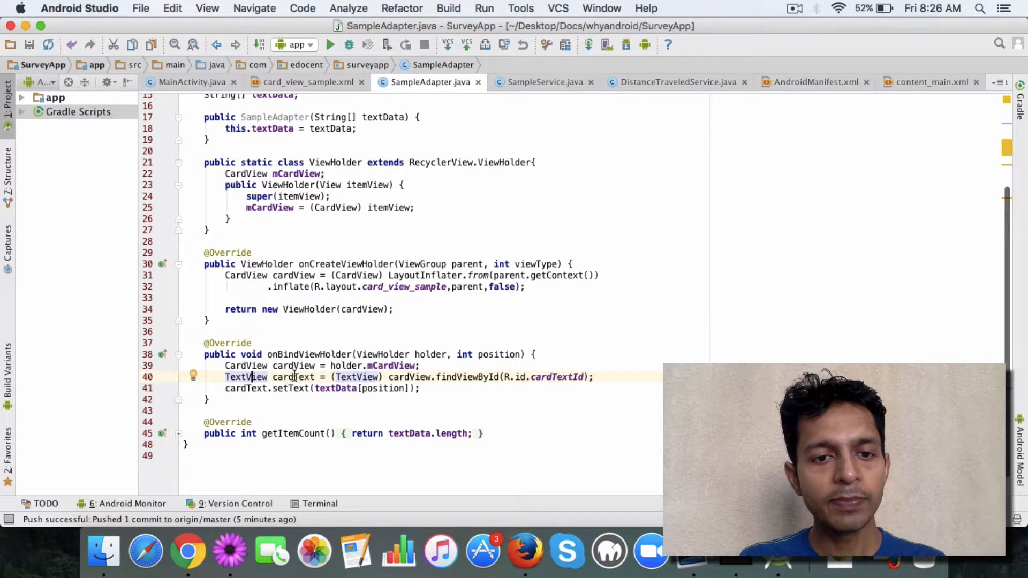
pyautogui.doubleClick(293, 377)
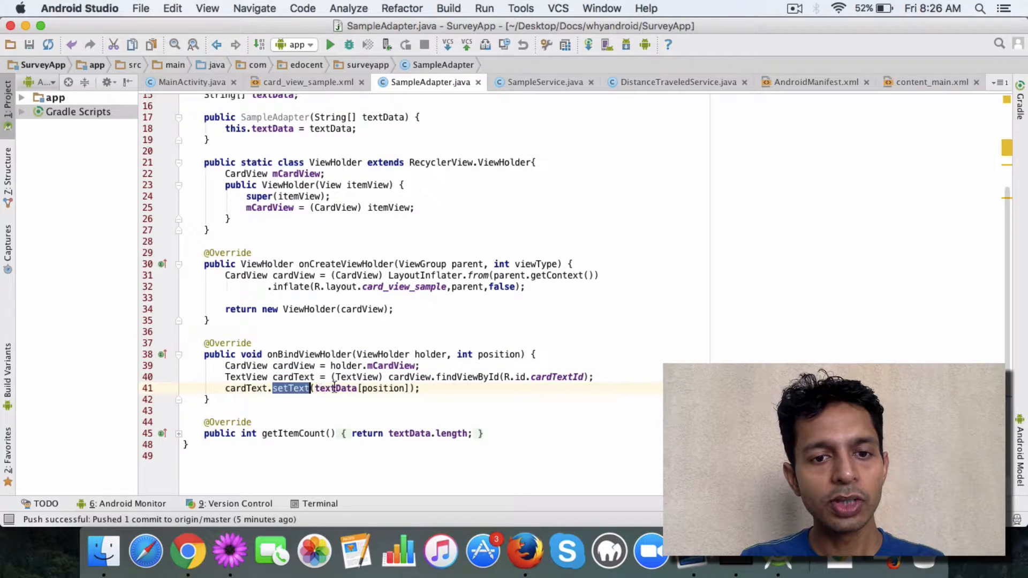
pyautogui.click(336, 388)
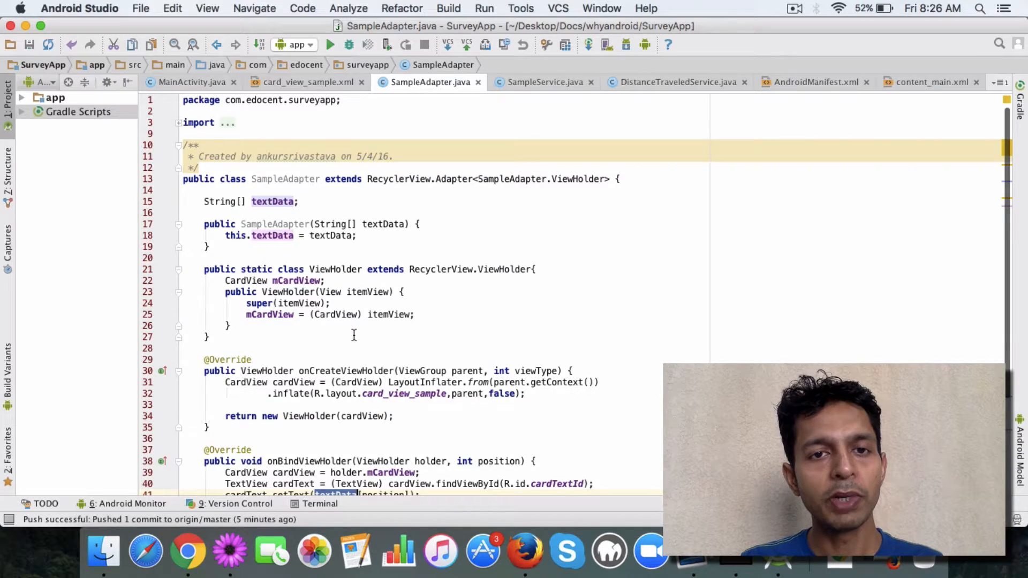
pyautogui.scroll(-3)
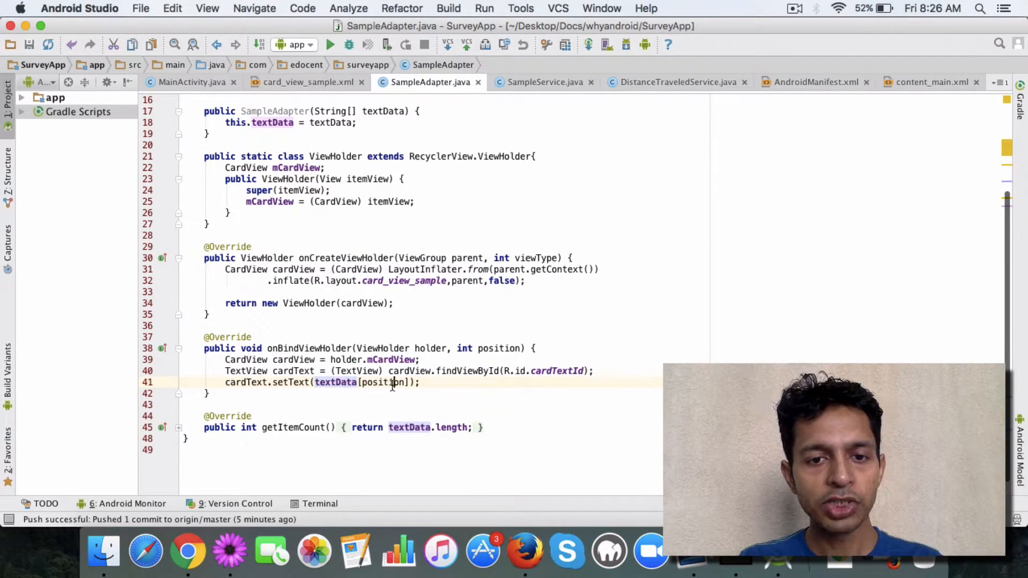